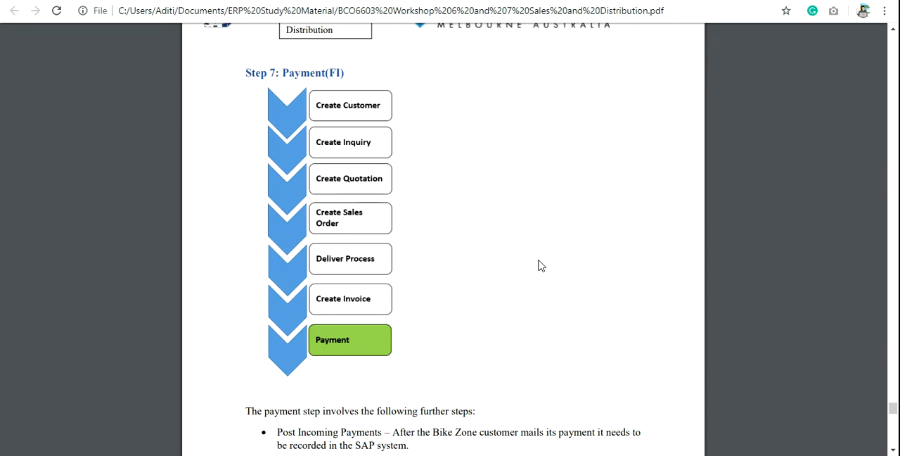
- Launch the Manage Sales Orders app from the launchpad's Sales and Distribution group
click(538, 260)
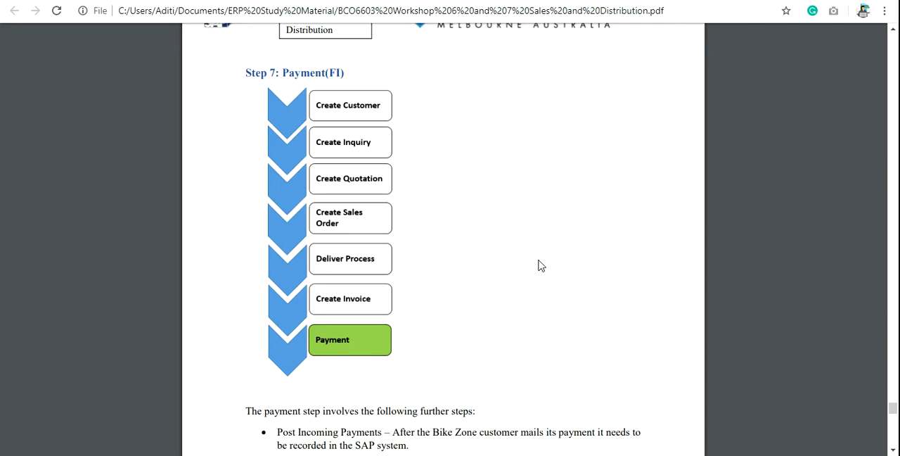
mouse_move(352, 356)
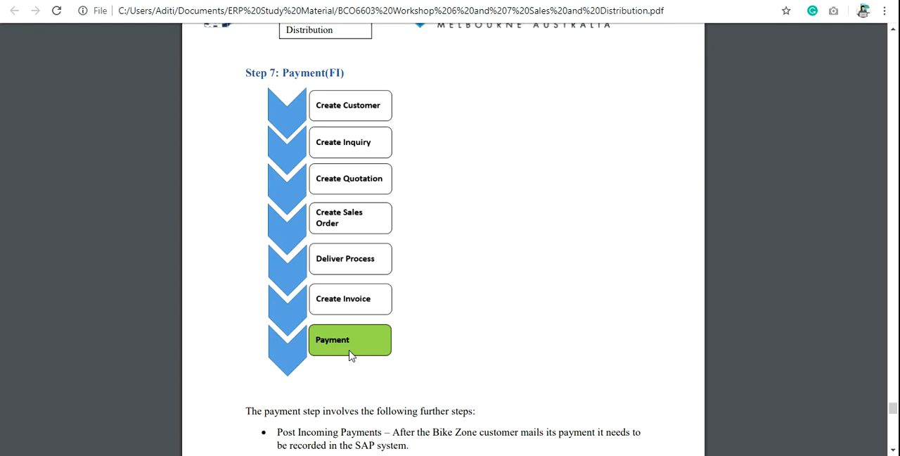
mouse_move(215, 449)
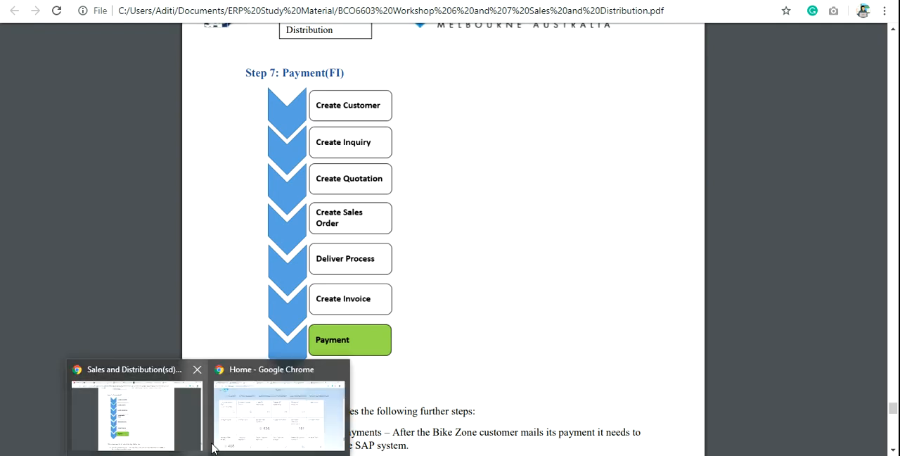
click(278, 415)
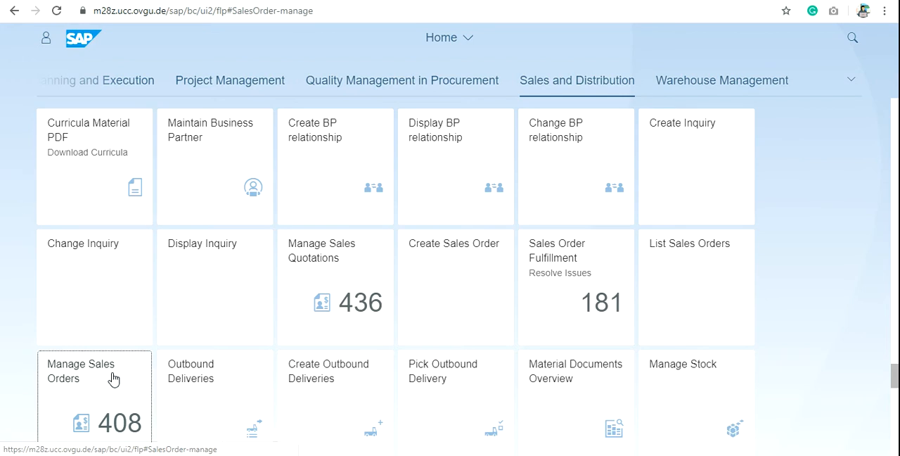
click(94, 371)
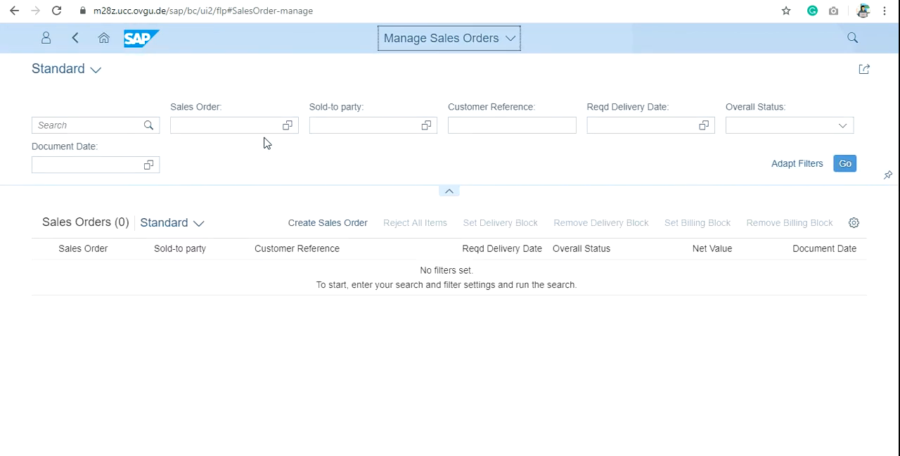
- Filter the list to sales order 409 and open the Honda automobiles order found
click(232, 124)
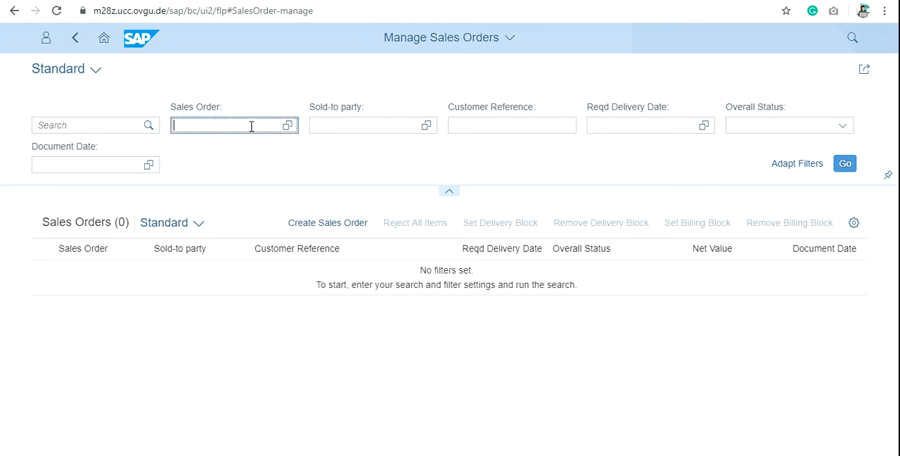
text(409)
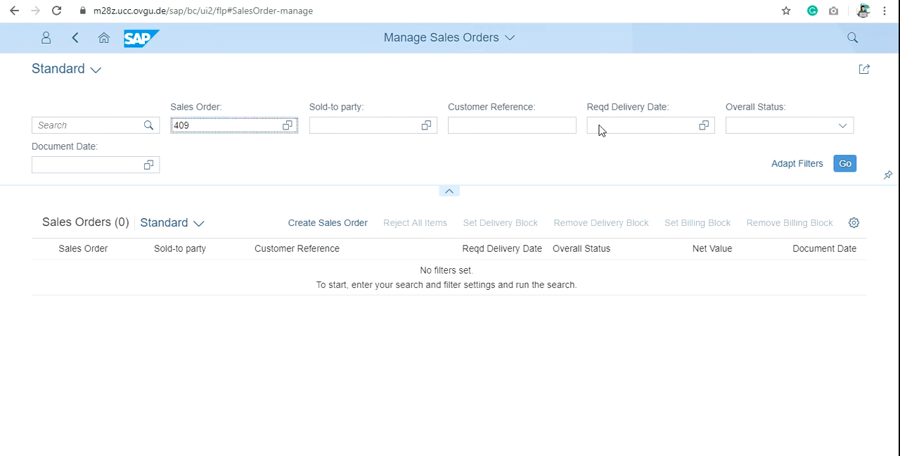
mouse_move(845, 163)
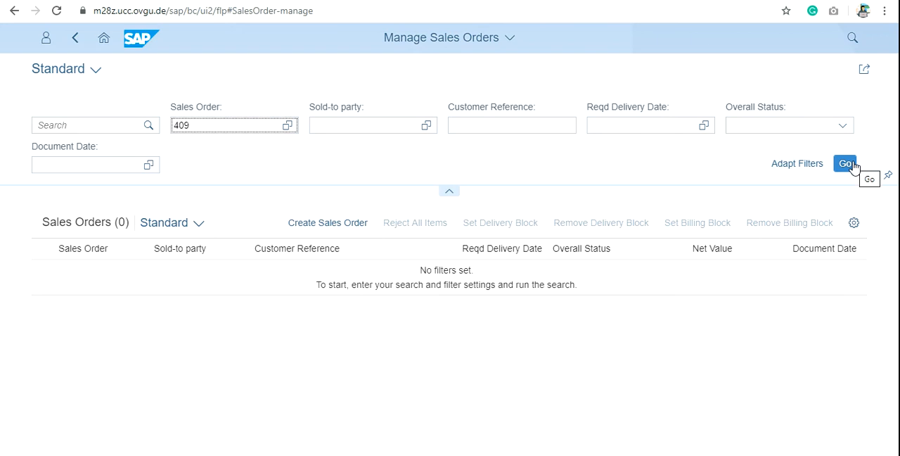
mouse_move(683, 234)
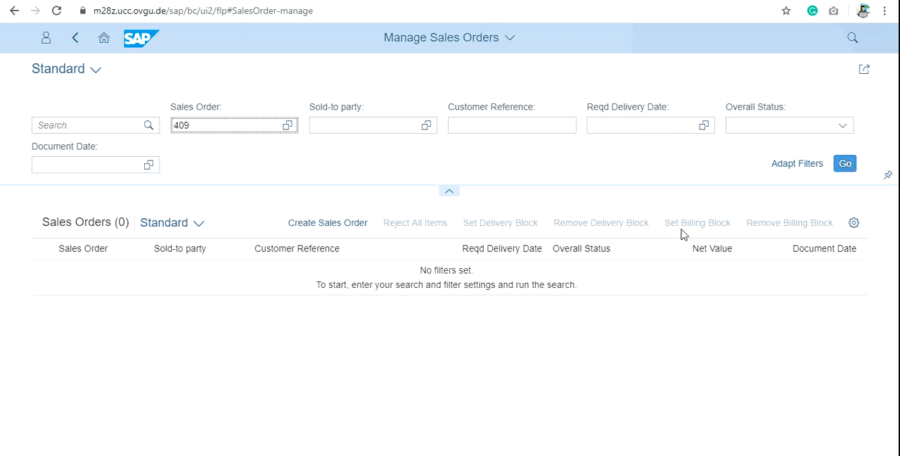
mouse_move(845, 163)
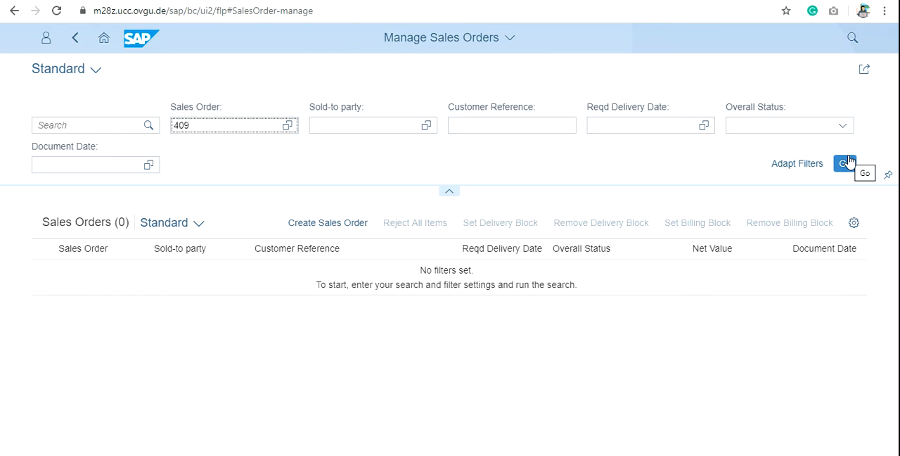
click(844, 163)
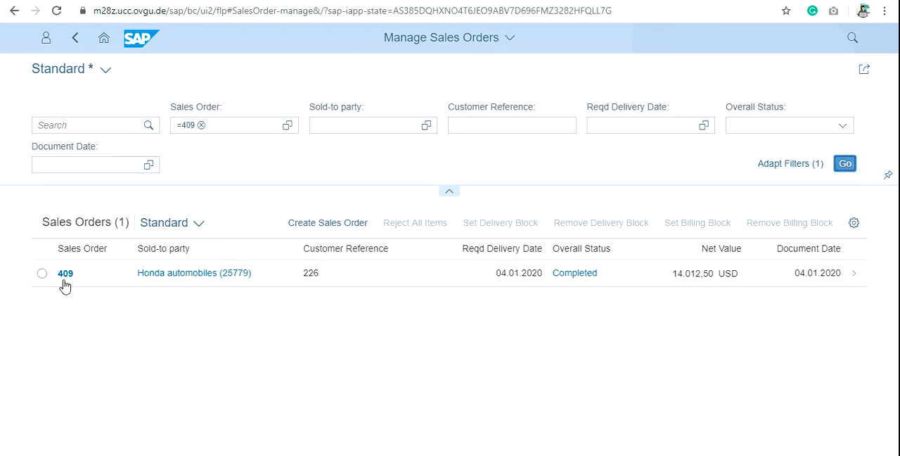
click(42, 273)
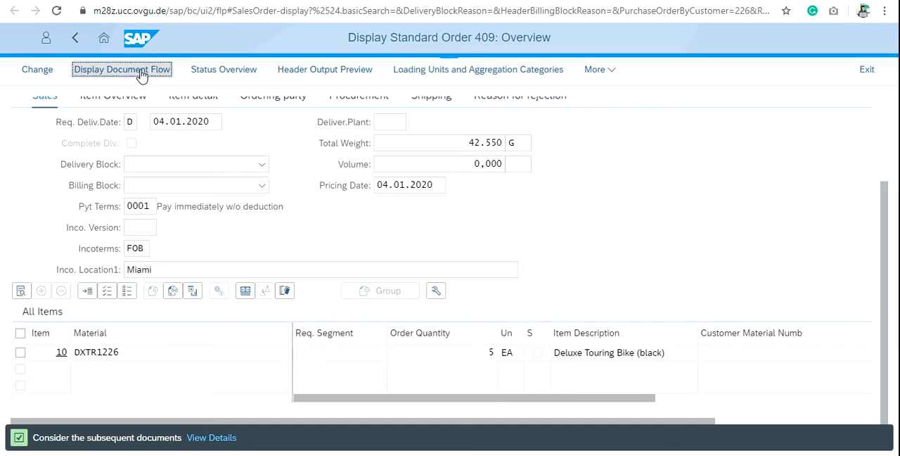
- Display the document flow of standard order 409 from its overview
click(121, 69)
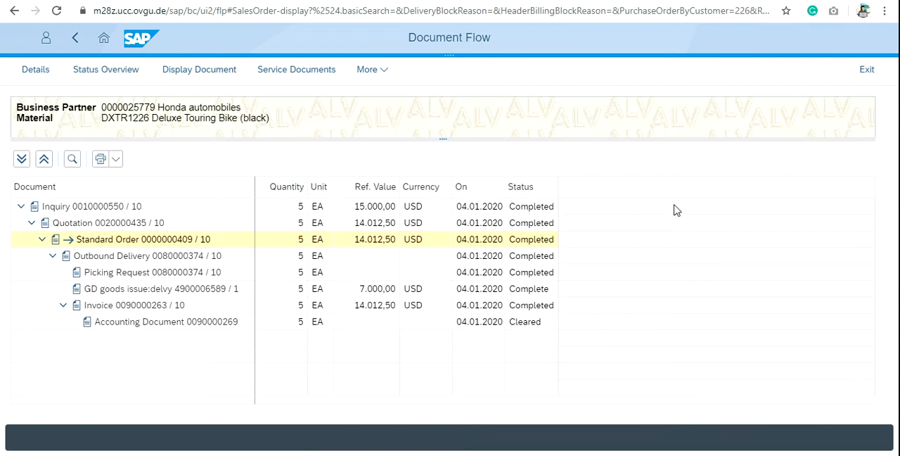
mouse_move(219, 112)
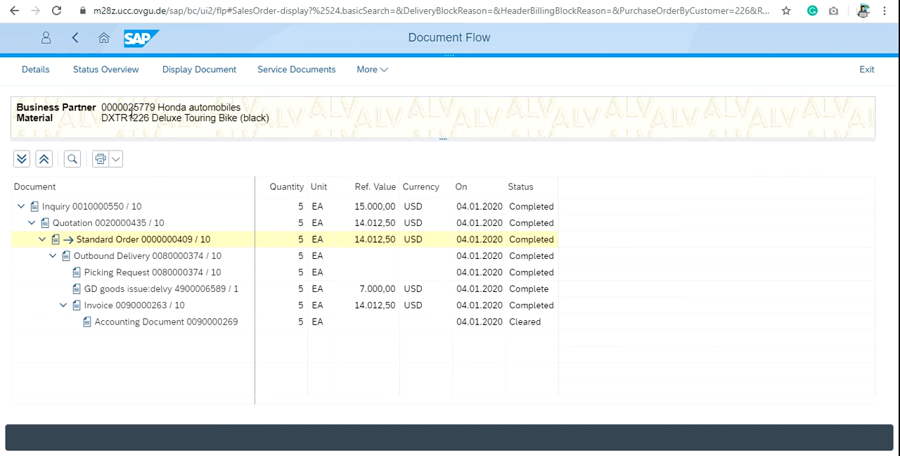
mouse_move(149, 140)
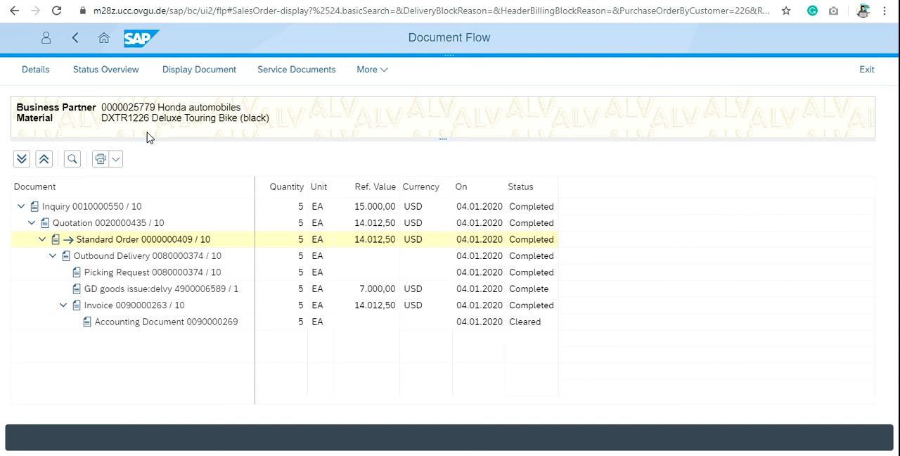
mouse_move(304, 326)
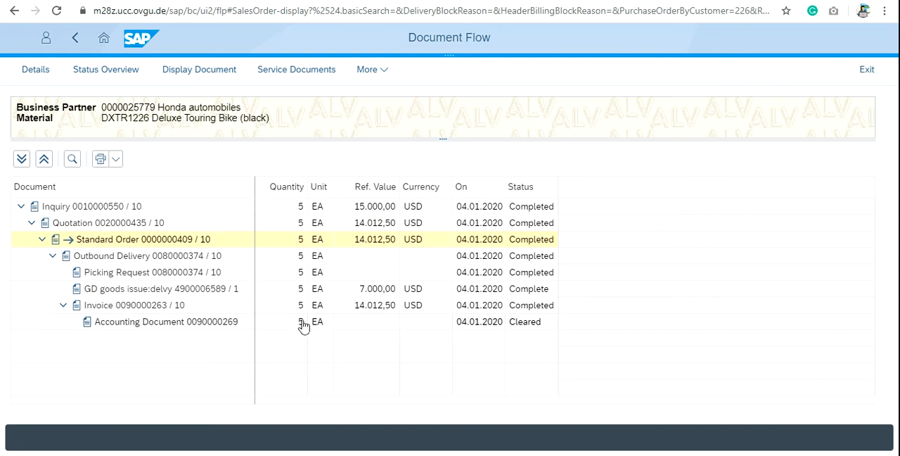
mouse_move(210, 216)
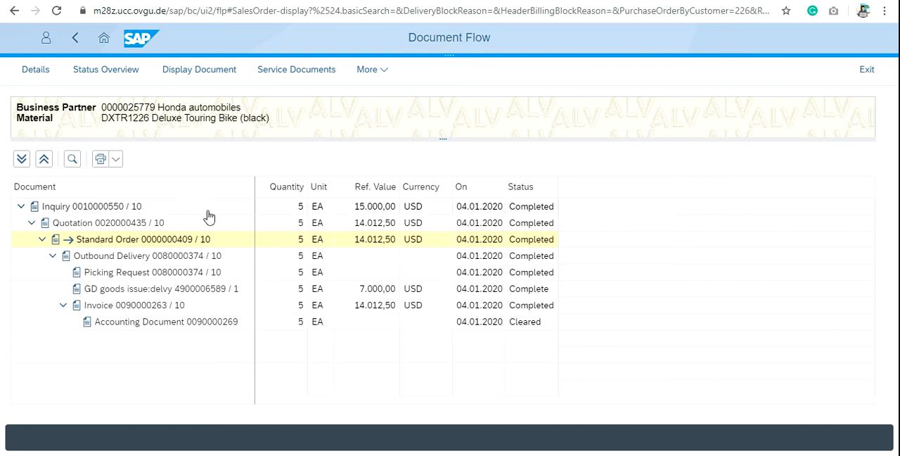
mouse_move(209, 305)
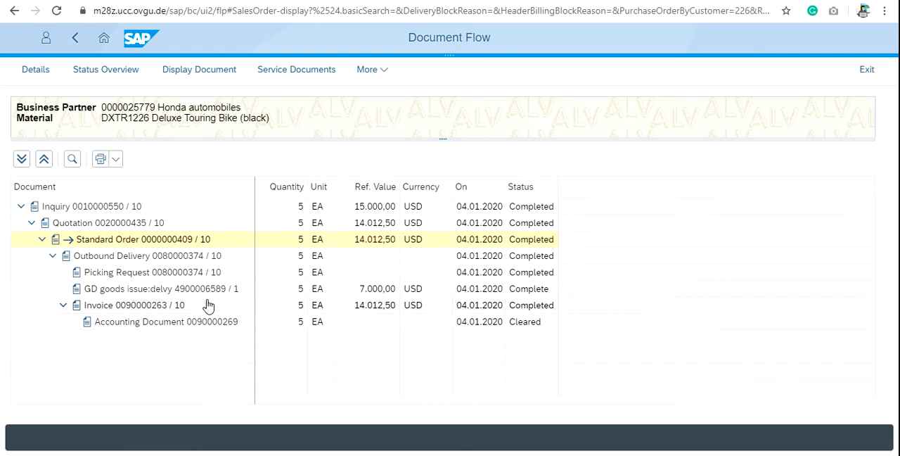
mouse_move(531, 206)
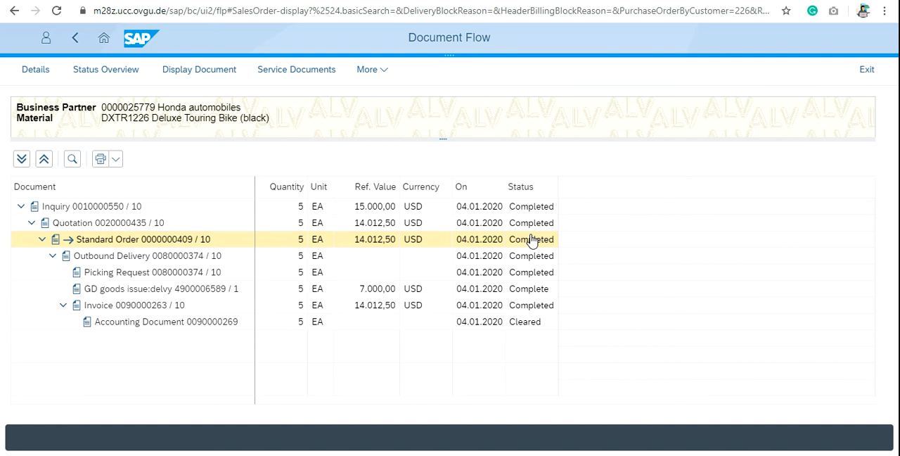
mouse_move(231, 343)
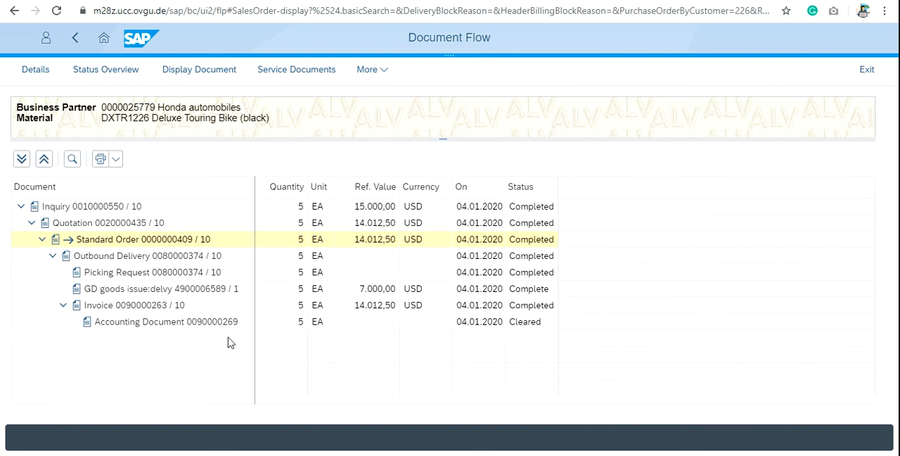
mouse_move(534, 327)
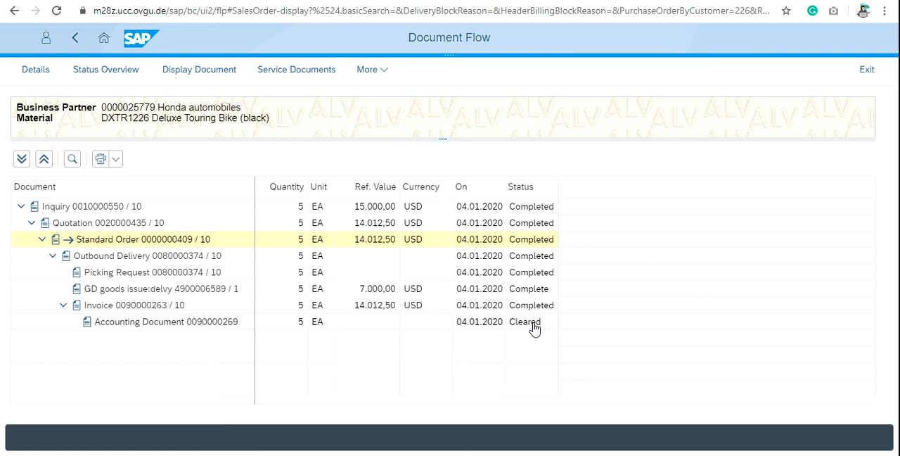
mouse_move(245, 331)
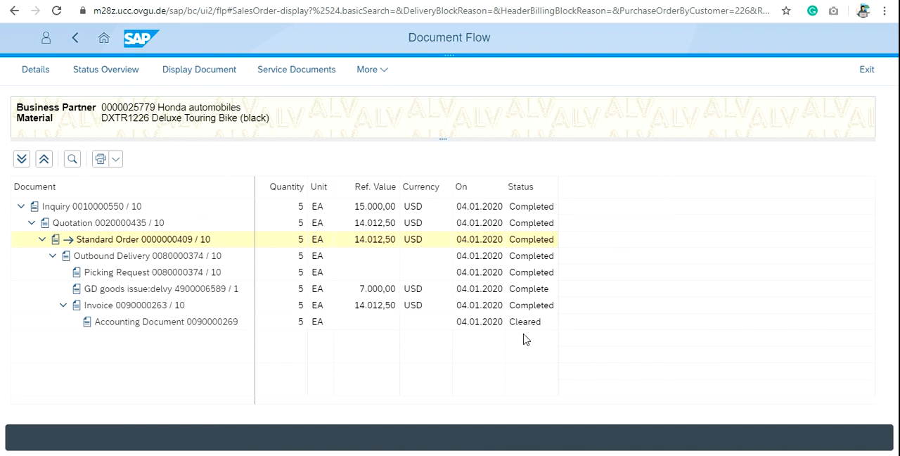
mouse_move(575, 188)
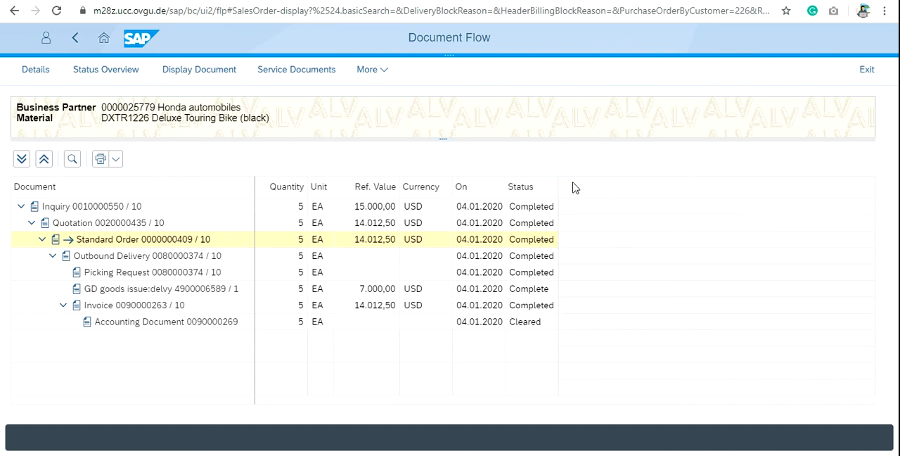
mouse_move(576, 249)
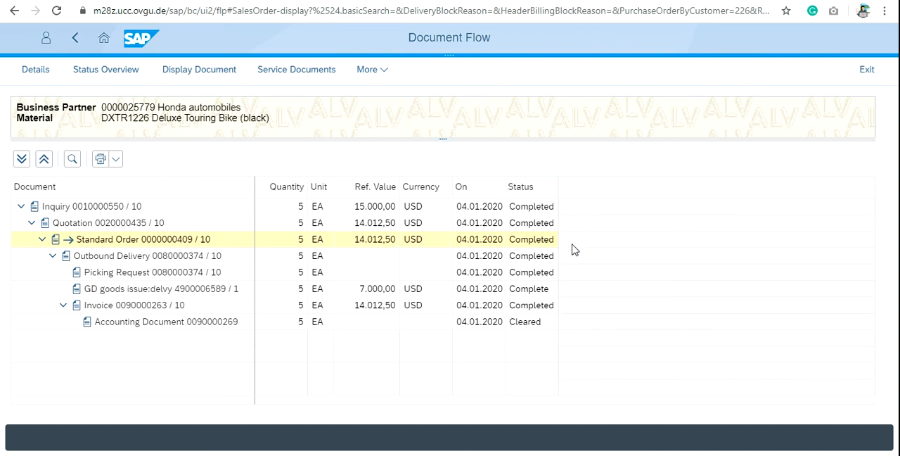
mouse_move(553, 359)
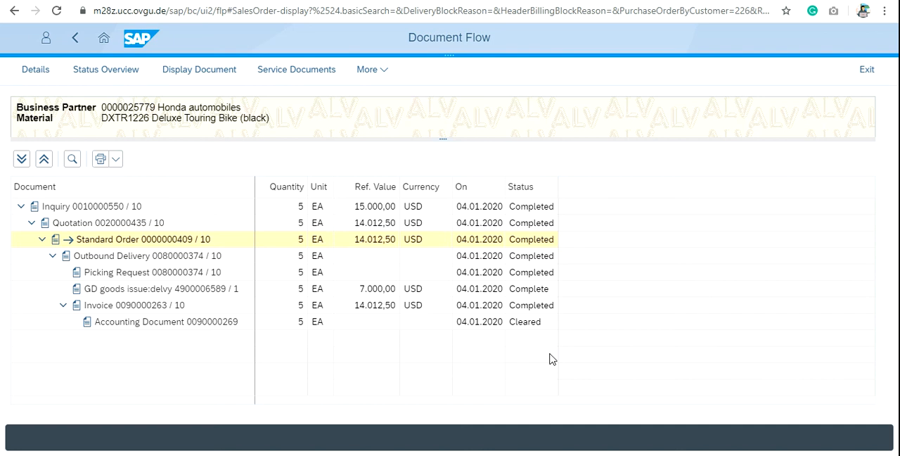
mouse_move(526, 223)
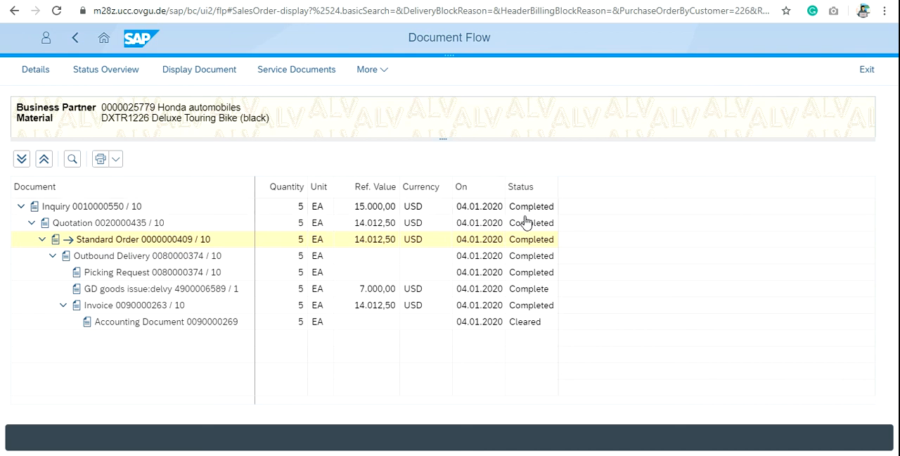
mouse_move(524, 263)
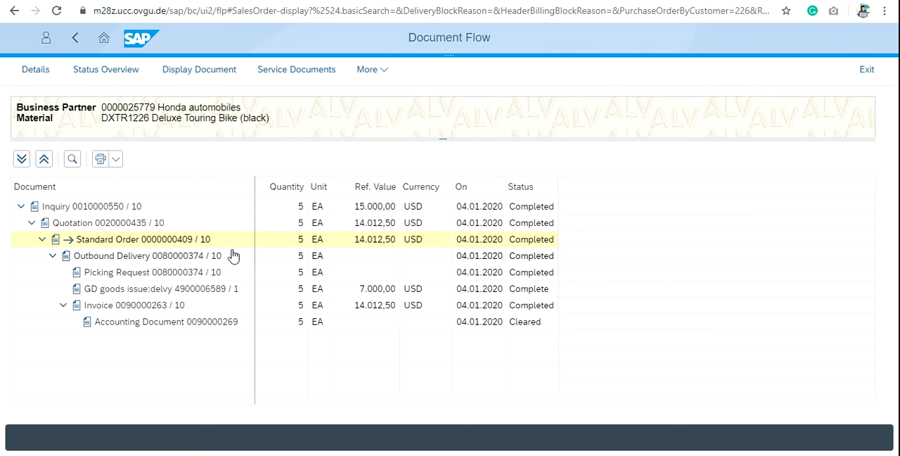
mouse_move(519, 289)
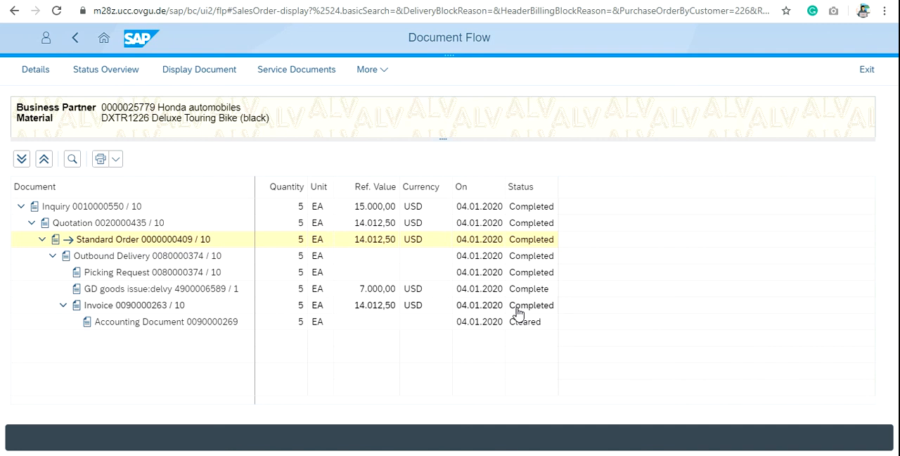
mouse_move(520, 331)
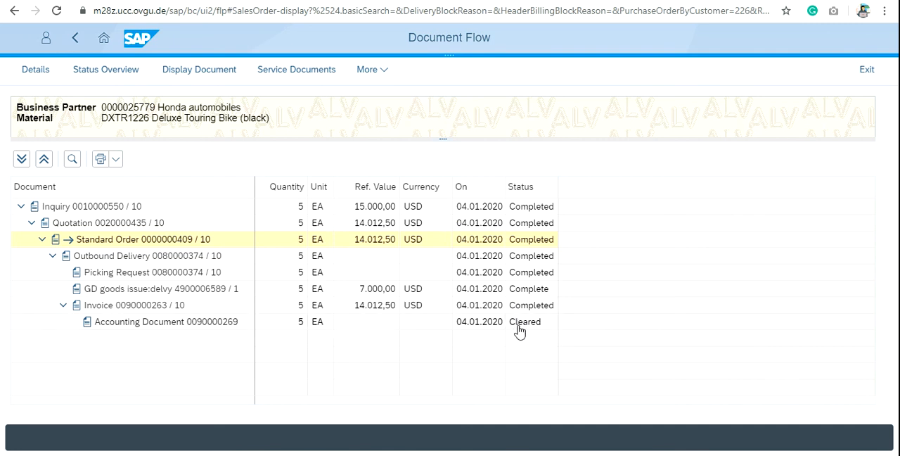
mouse_move(521, 336)
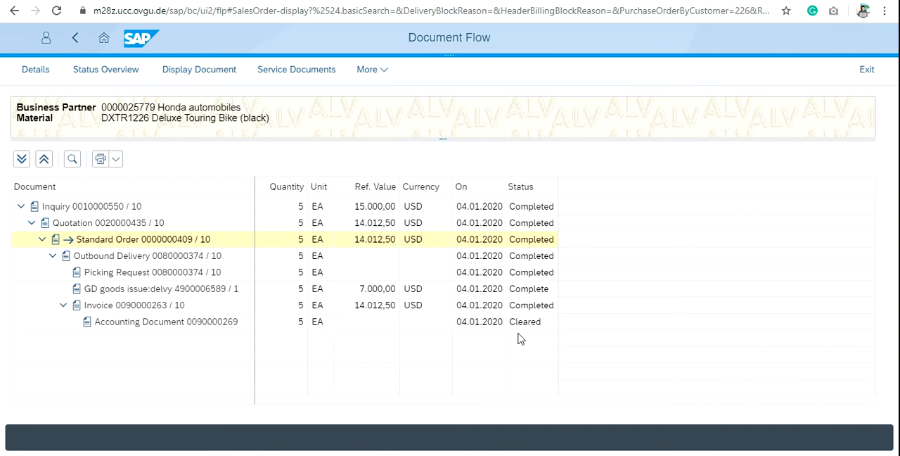